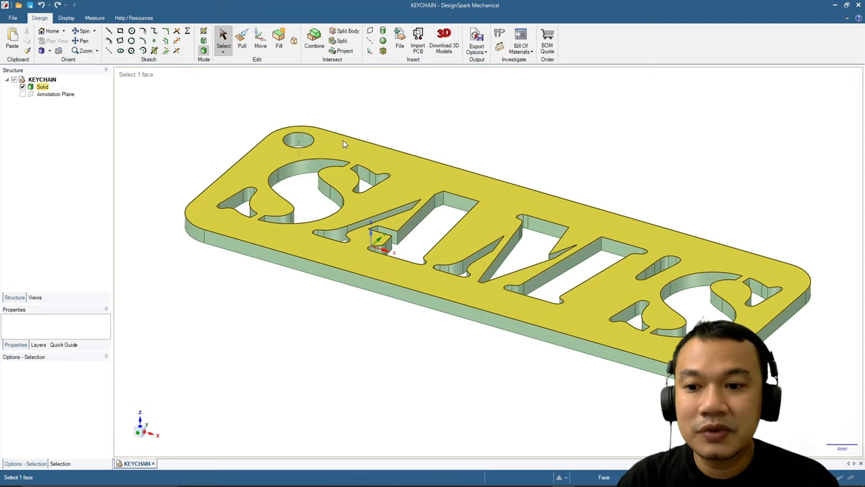
mouse_move(78, 132)
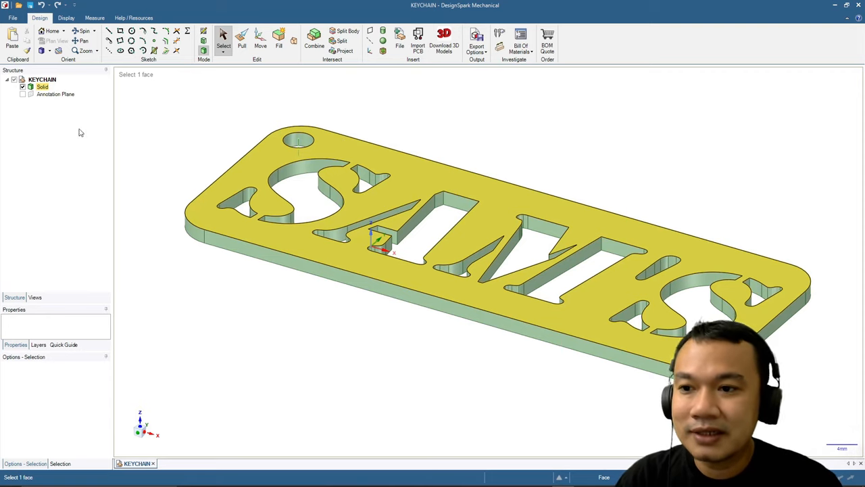
Start a new design and sketch an 80mm-long rectangle around the grid origin
click(12, 18)
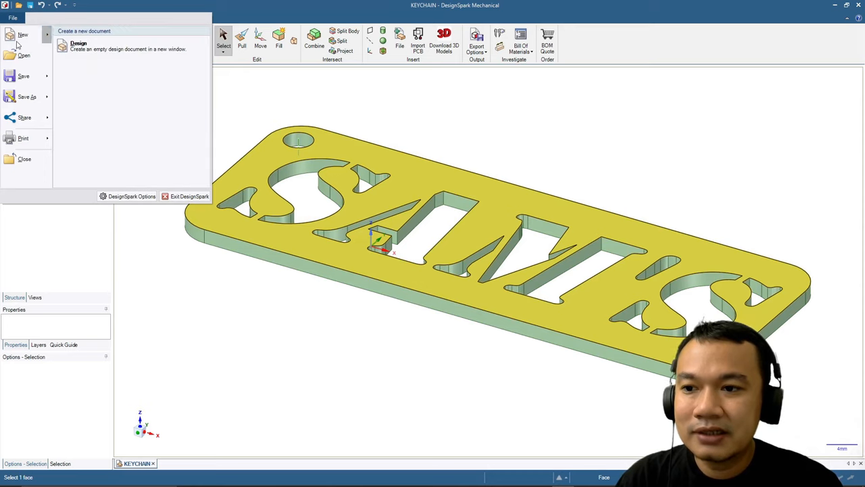
click(78, 46)
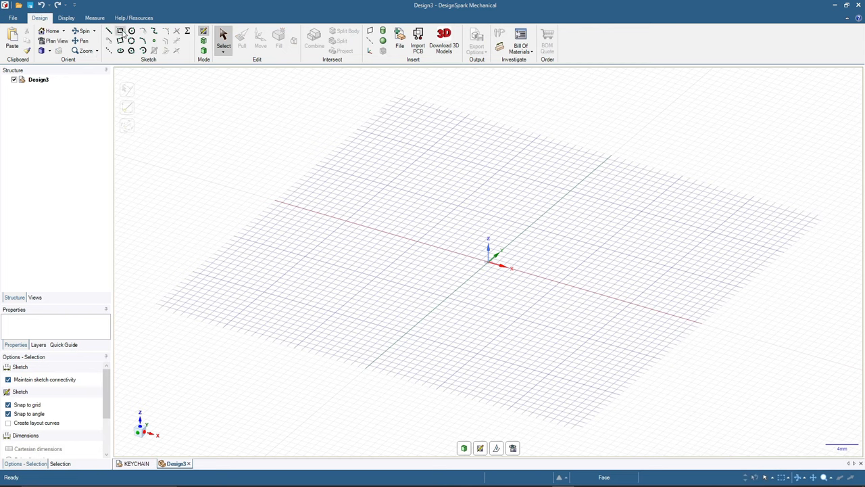
click(119, 31)
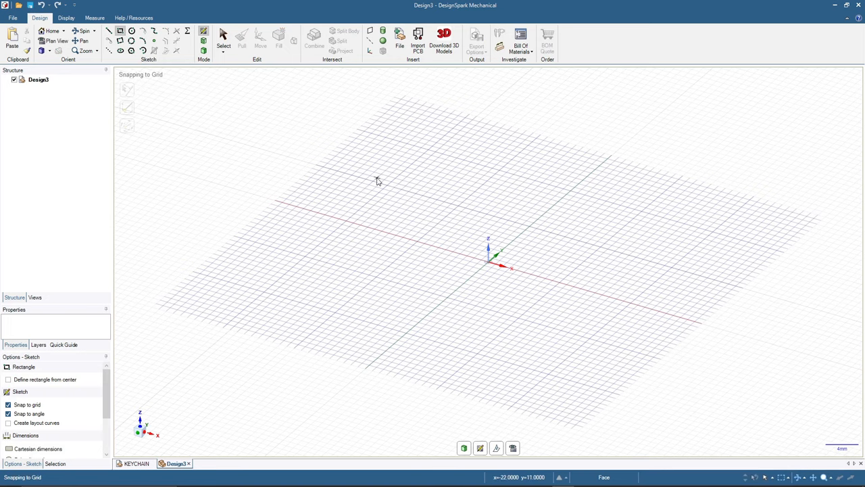
drag(379, 181, 570, 359)
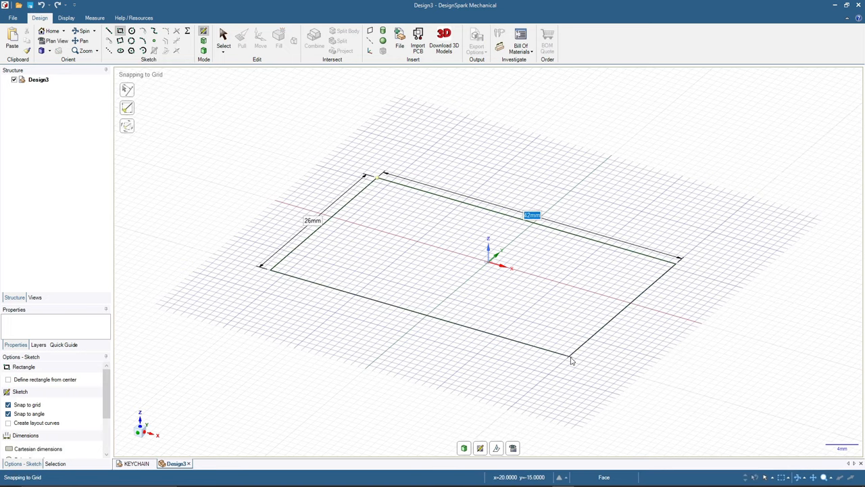
text(80)
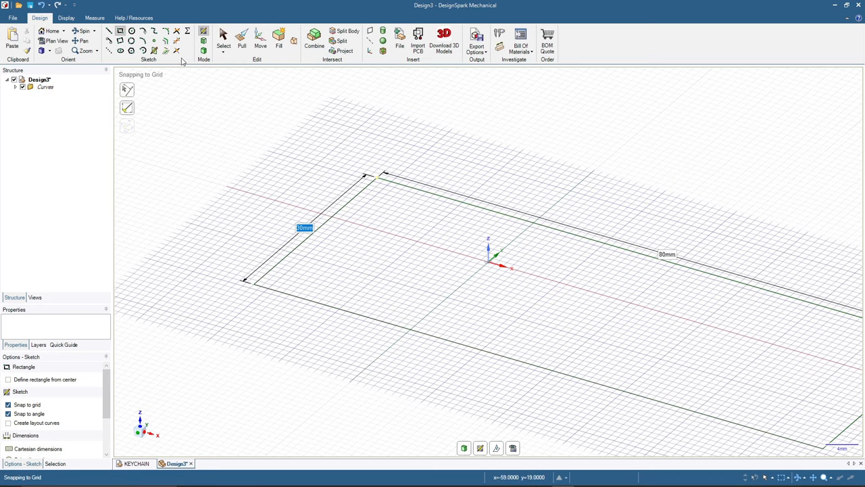
mouse_move(203, 53)
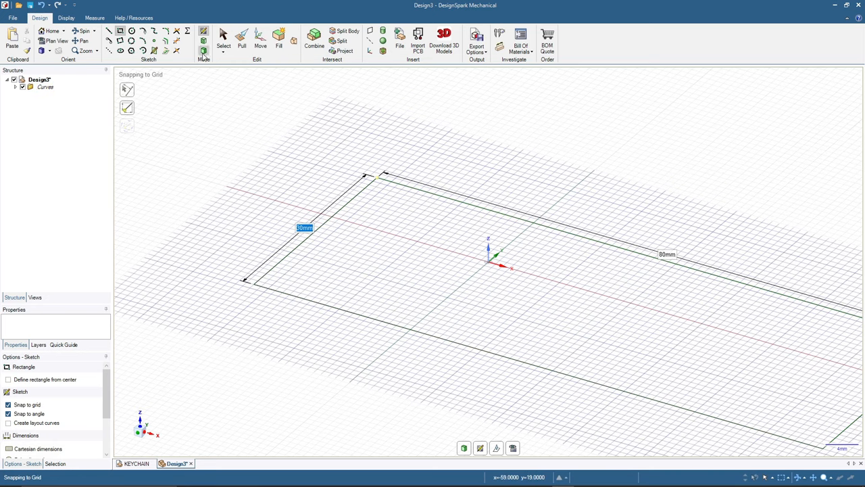
Pull the rectangle region upward into a thin flat plate solid
click(241, 38)
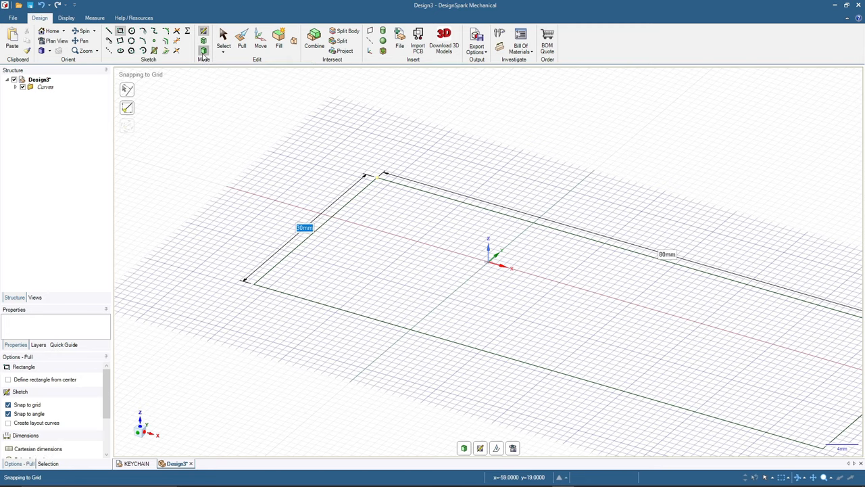
click(240, 38)
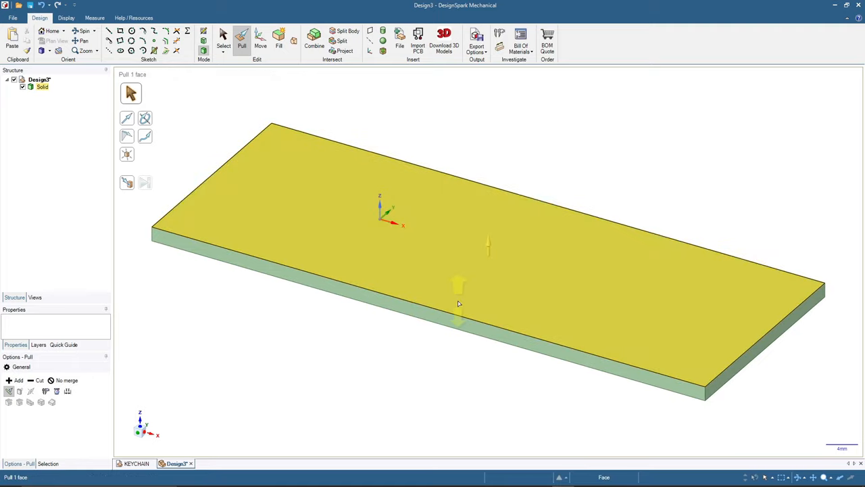
Round the plate's vertical corner edges into fillets with Pull
click(246, 338)
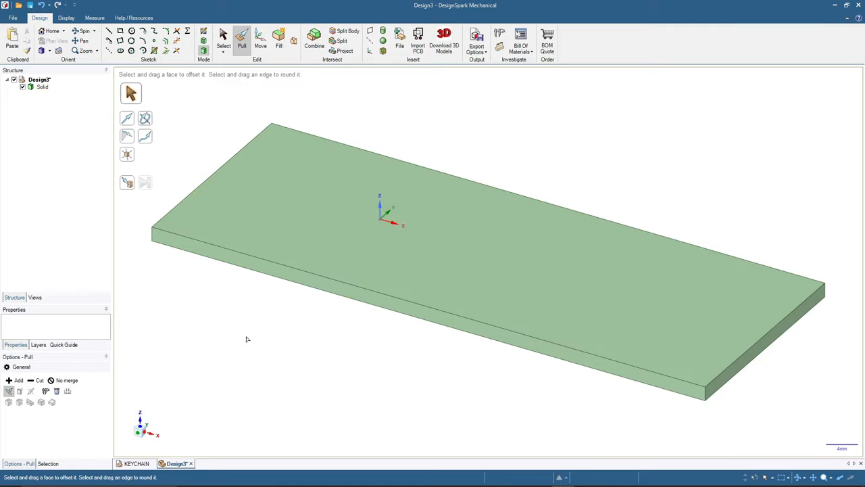
mouse_move(146, 289)
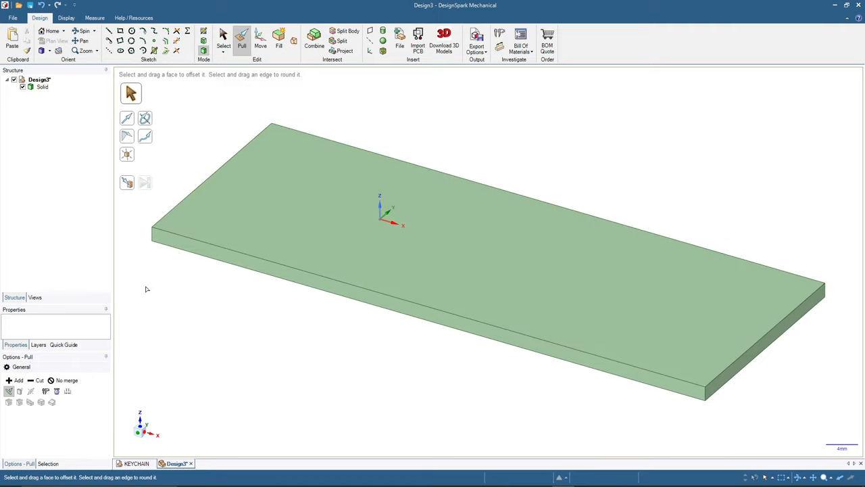
mouse_move(833, 279)
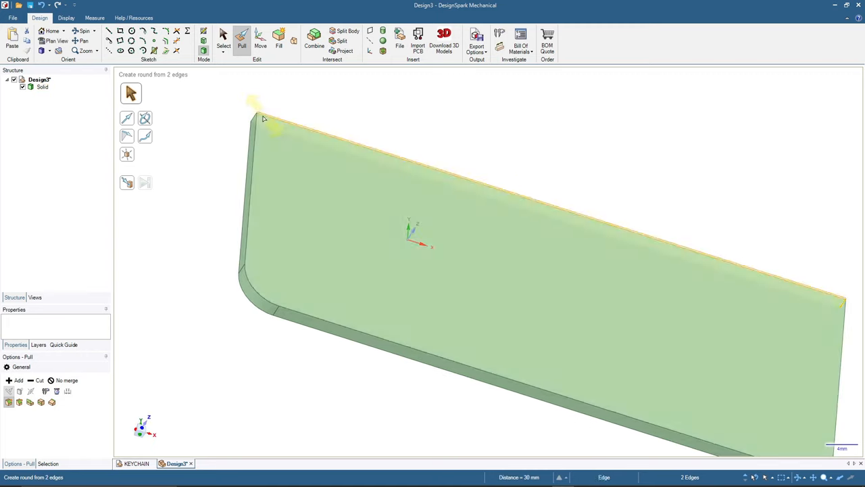
click(255, 124)
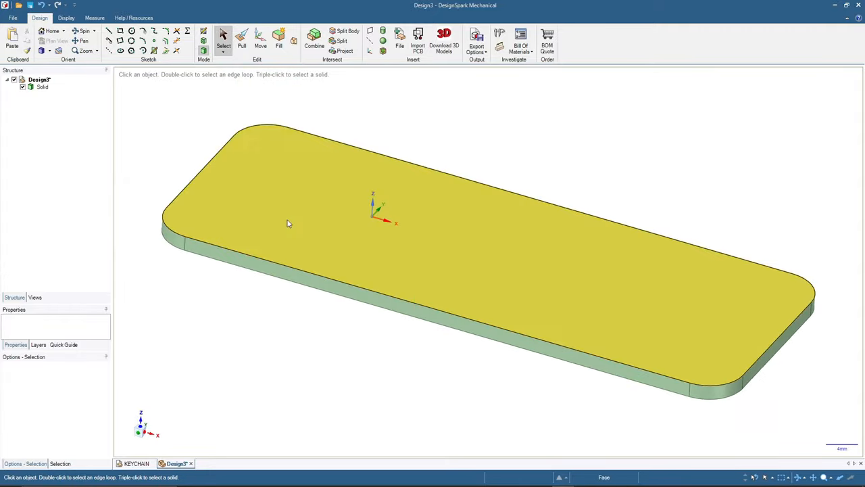
Place a 20mm dimension note on the plate's top face and nudge it slightly right
click(286, 219)
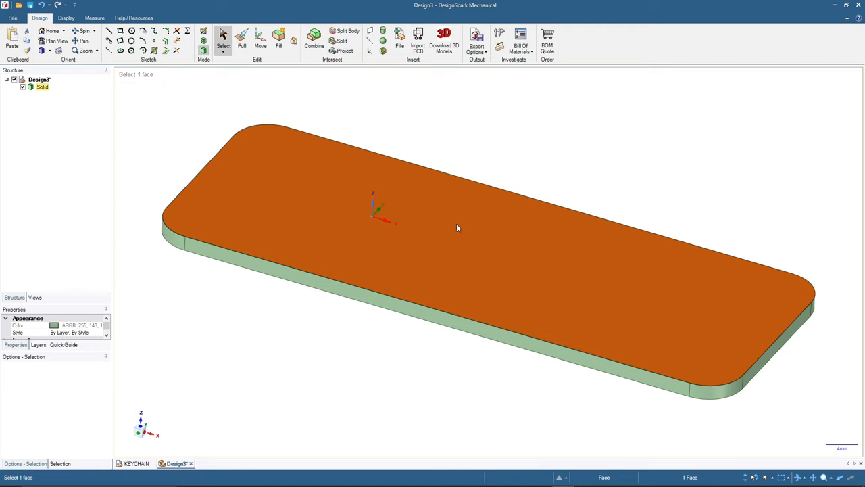
mouse_move(440, 208)
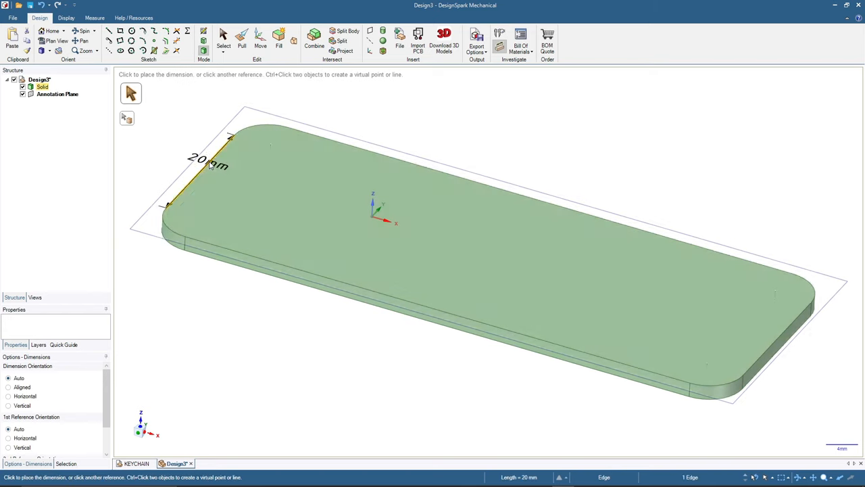
mouse_move(277, 189)
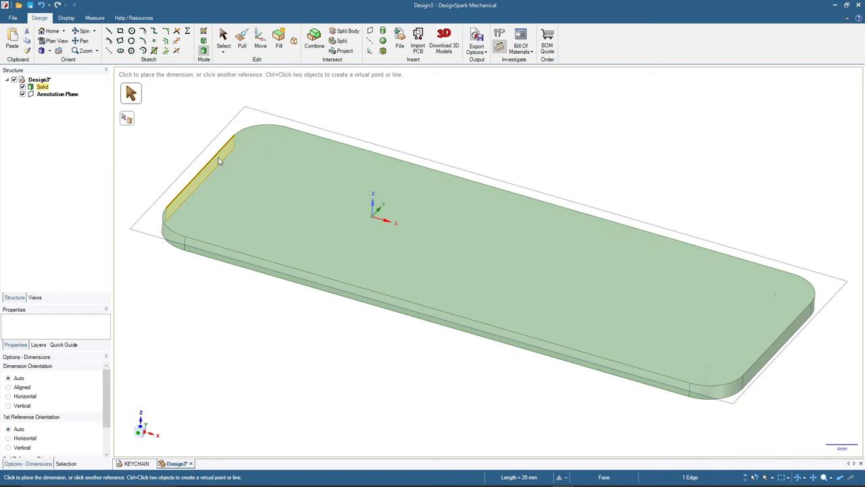
click(468, 253)
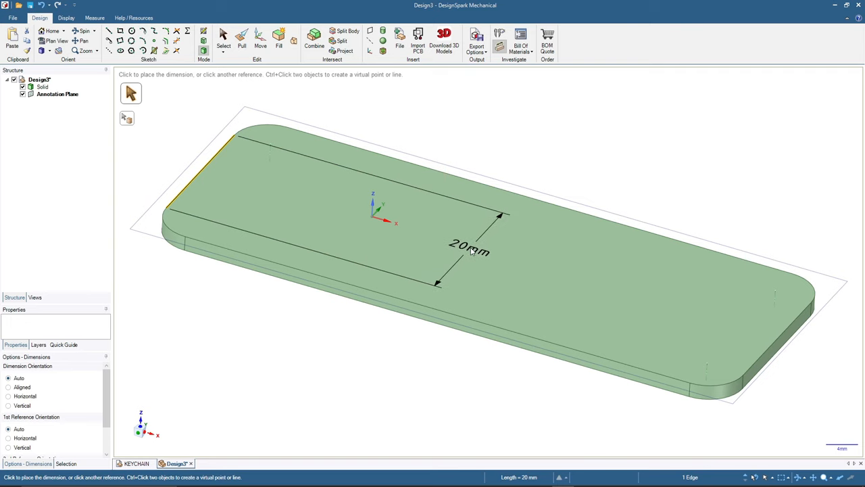
click(470, 264)
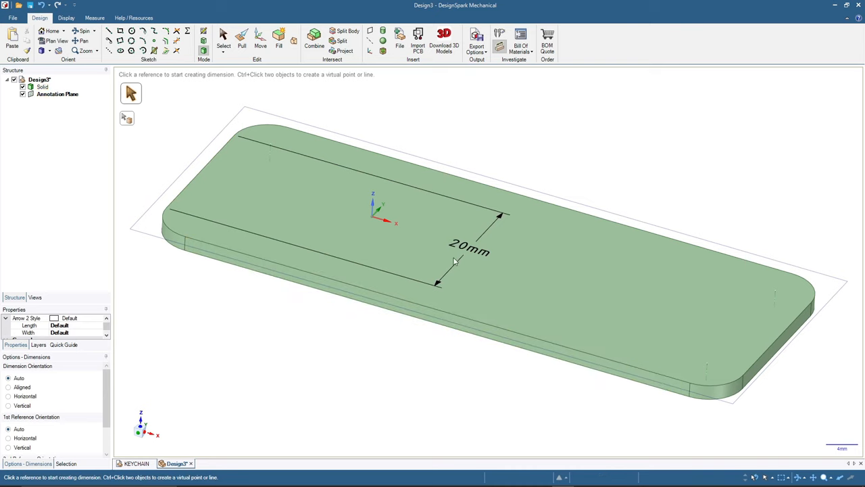
mouse_move(439, 267)
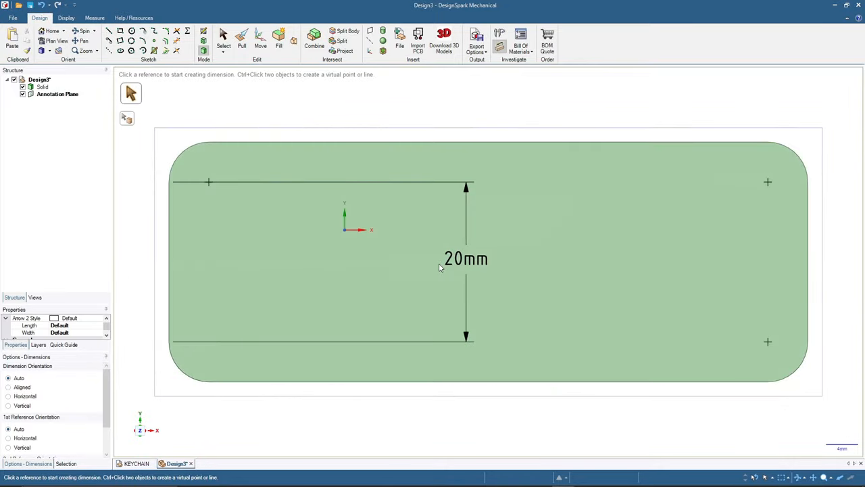
click(465, 260)
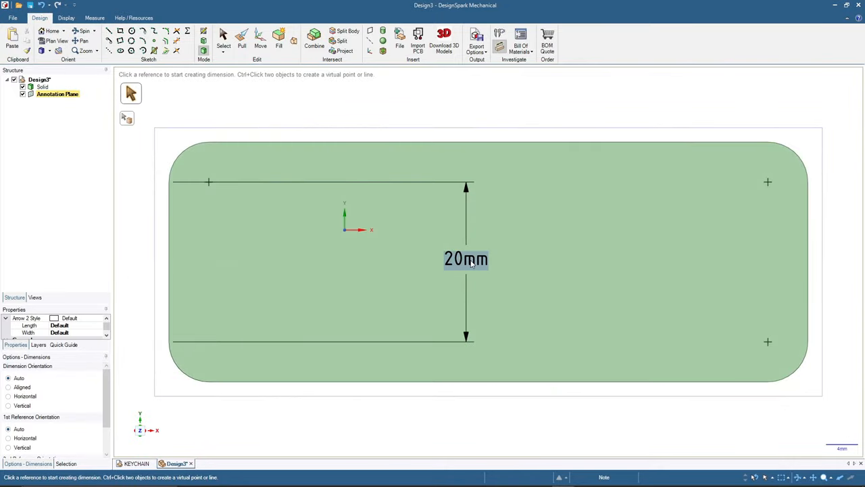
click(465, 259)
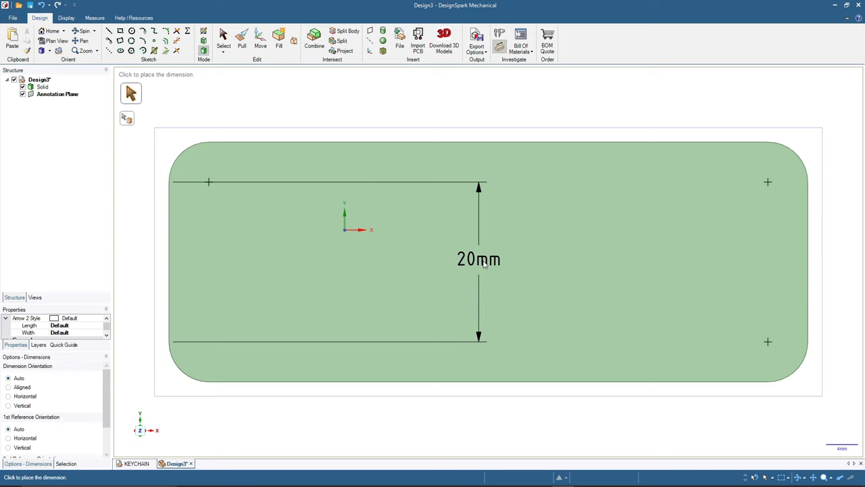
click(479, 260)
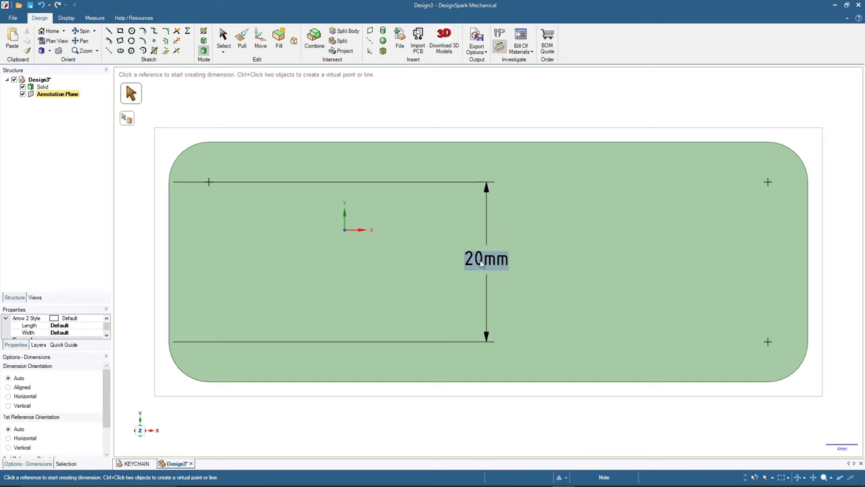
mouse_move(488, 263)
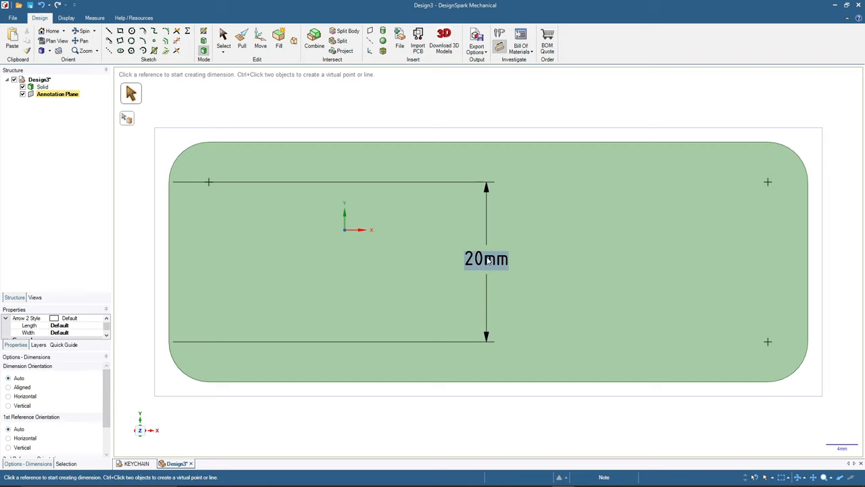
Overwrite the 20mm dimension text so it reads W3DE
double_click(486, 259)
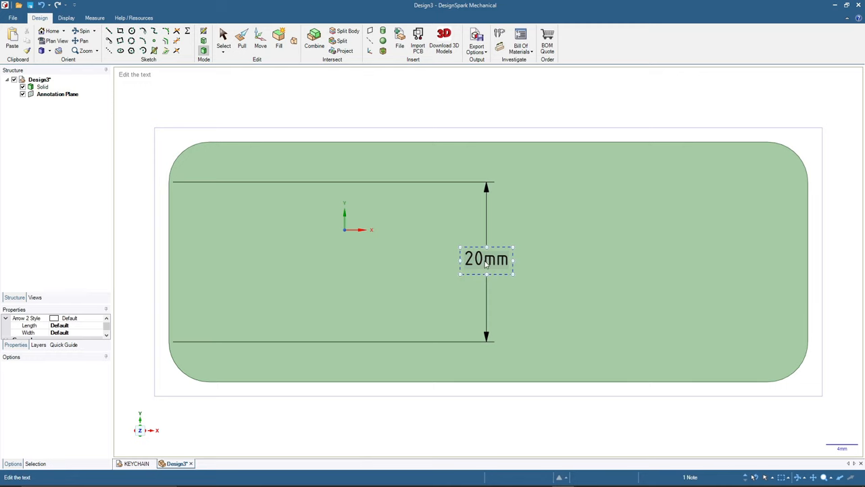
double_click(485, 260)
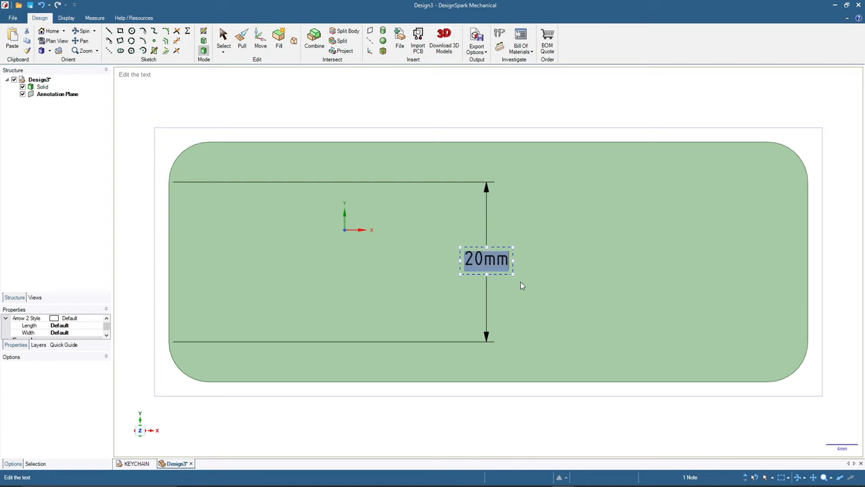
text(W#)
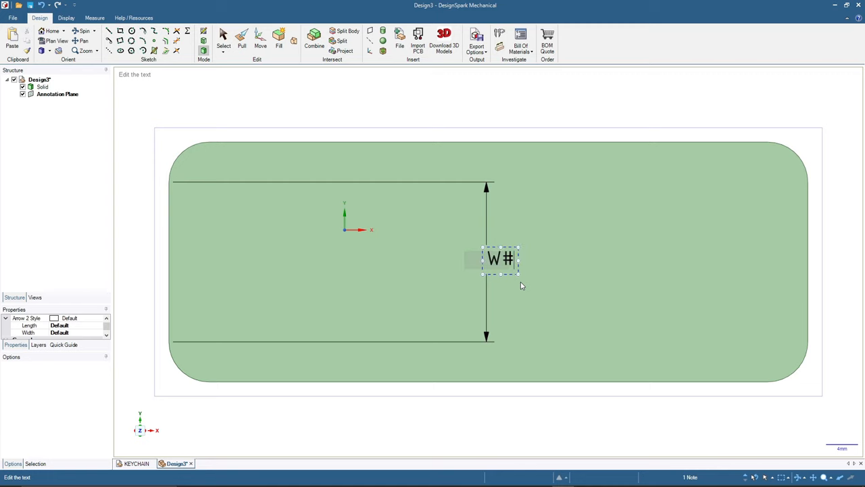
text(3D)
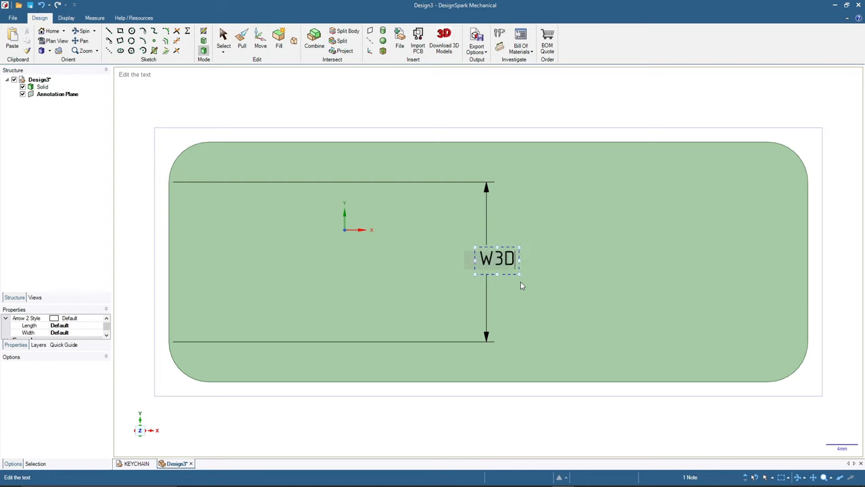
text(E)
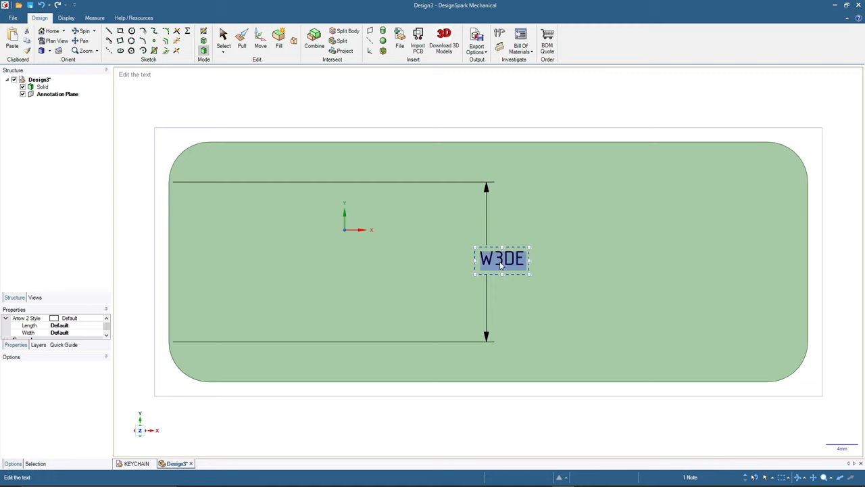
Set the W3DE text in the Stencil Std typeface, italic, enlarged across the plate
right_click(502, 260)
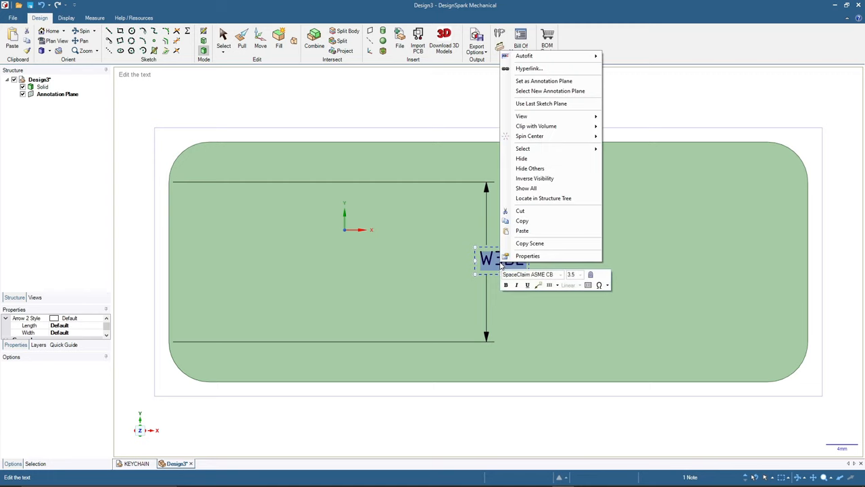
mouse_move(561, 274)
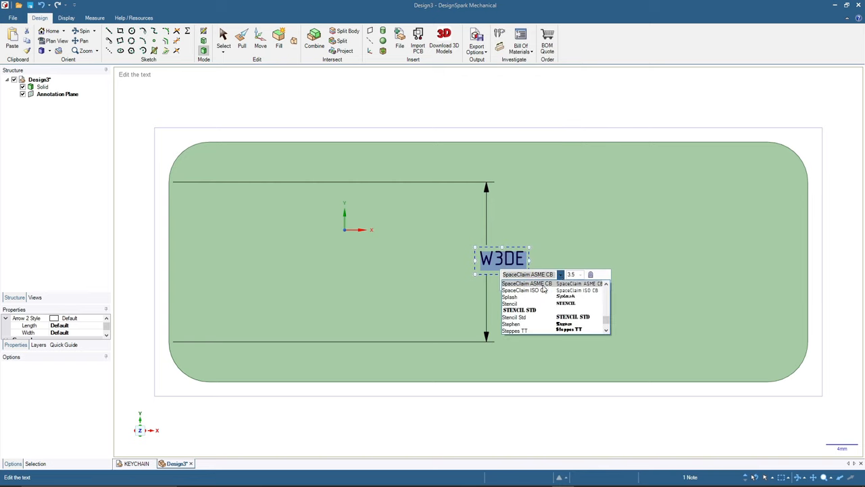
click(519, 310)
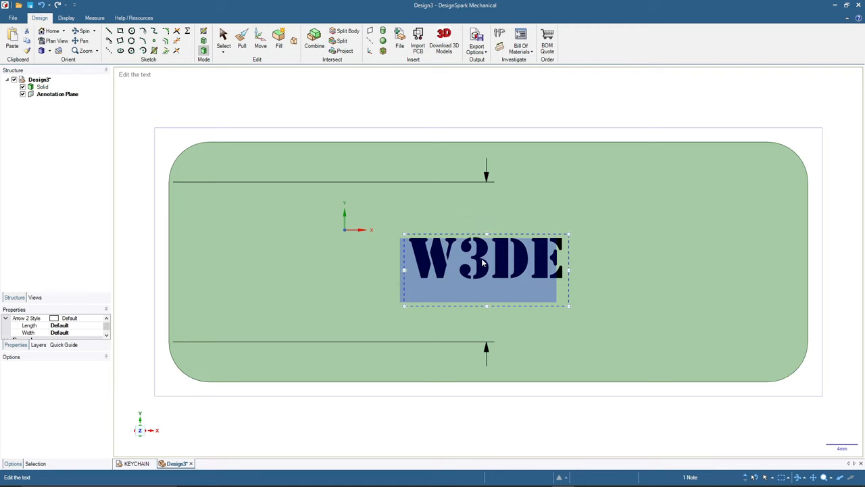
right_click(484, 264)
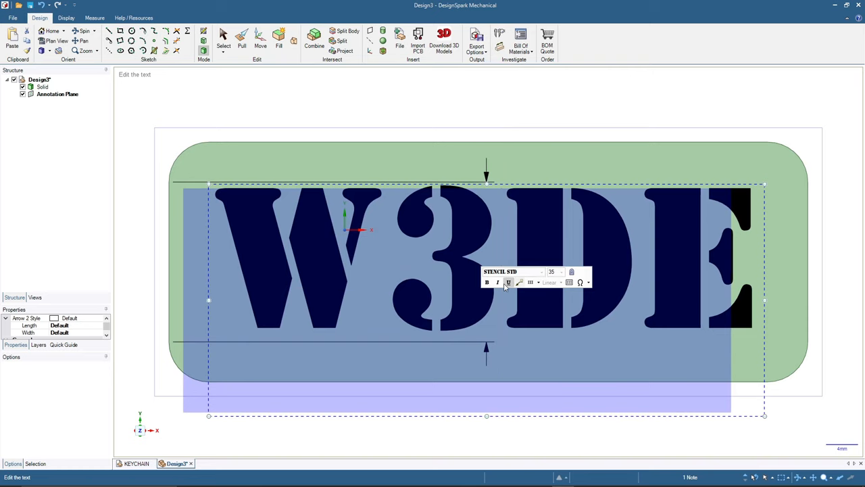
mouse_move(509, 283)
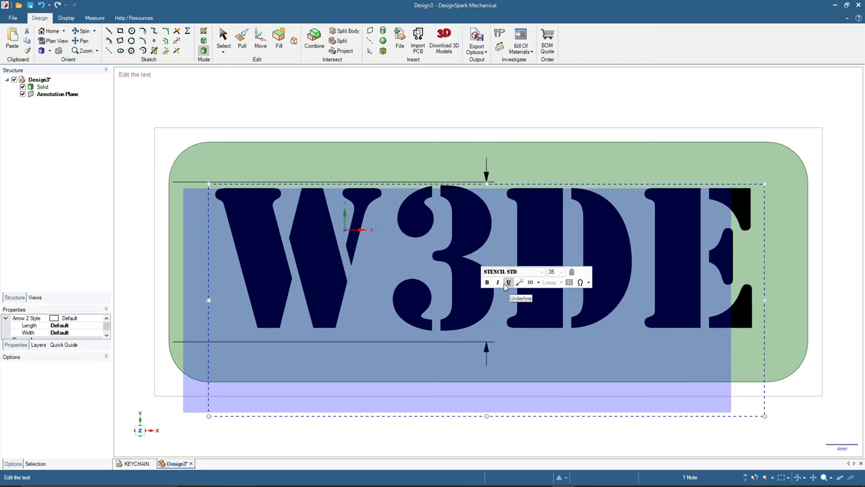
click(487, 283)
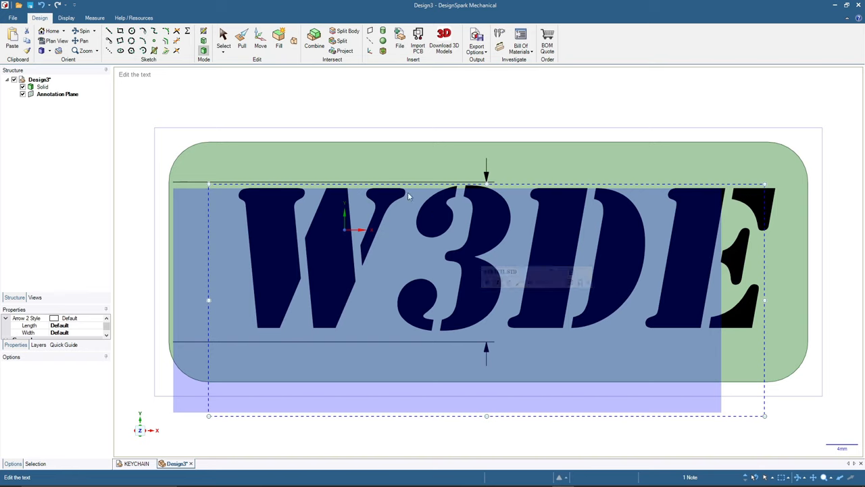
mouse_move(482, 131)
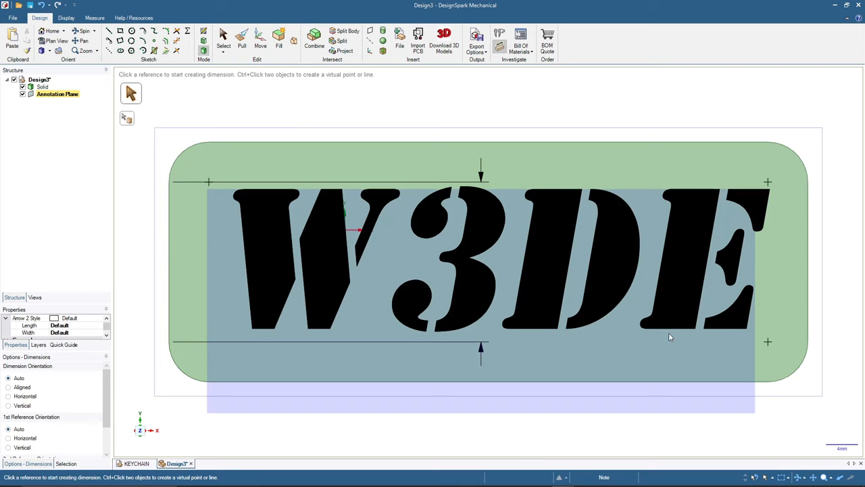
mouse_move(554, 217)
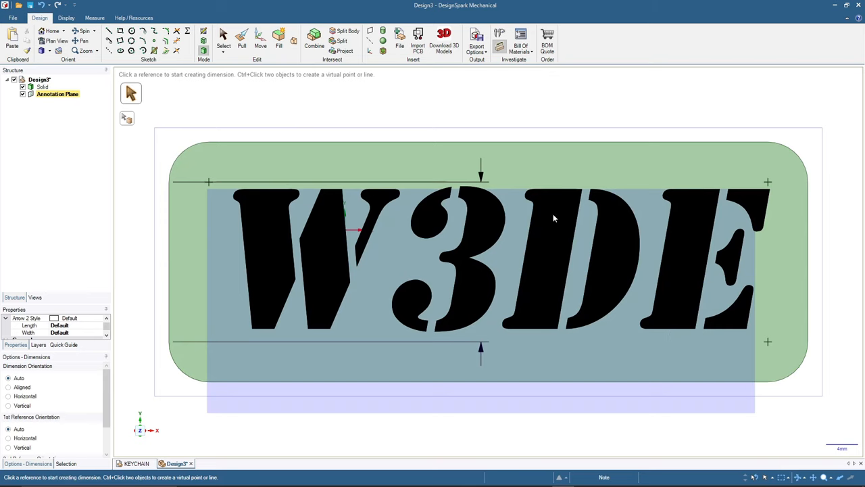
Project the W3DE letter outlines onto the plate's top face and confirm
click(57, 93)
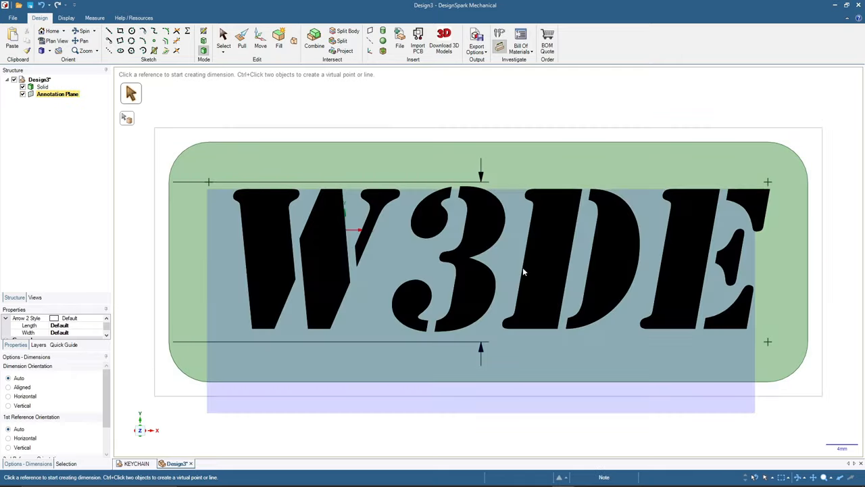
click(554, 235)
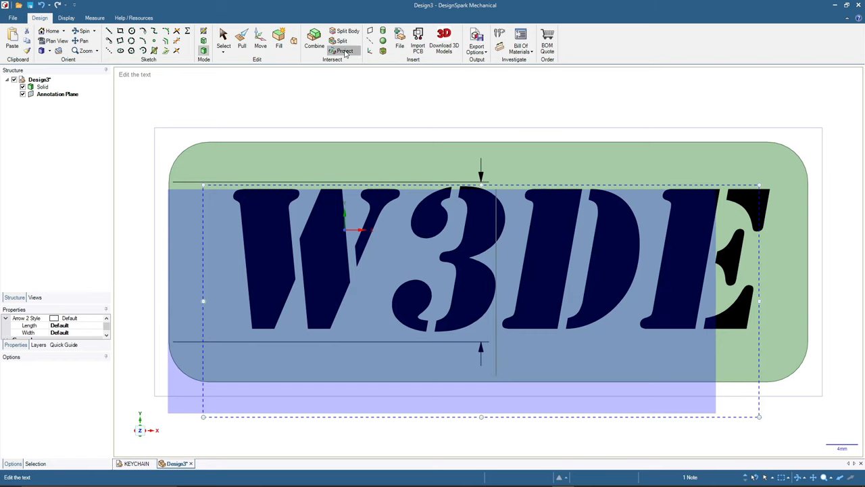
click(347, 51)
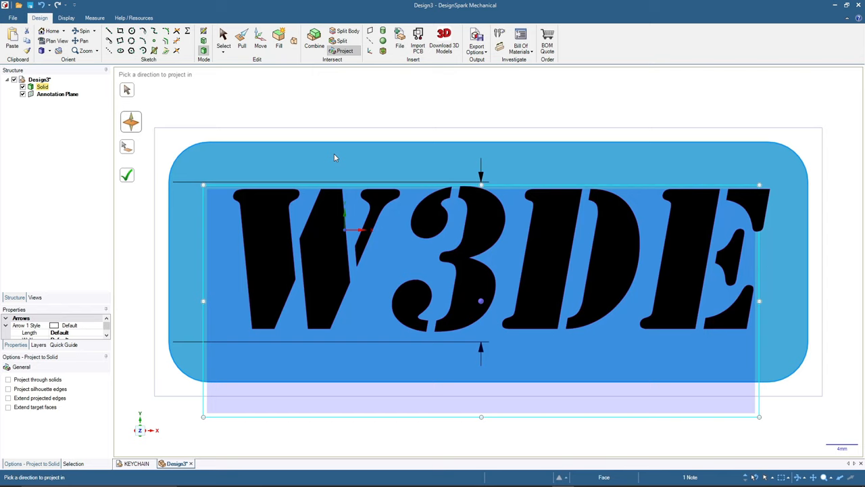
mouse_move(364, 161)
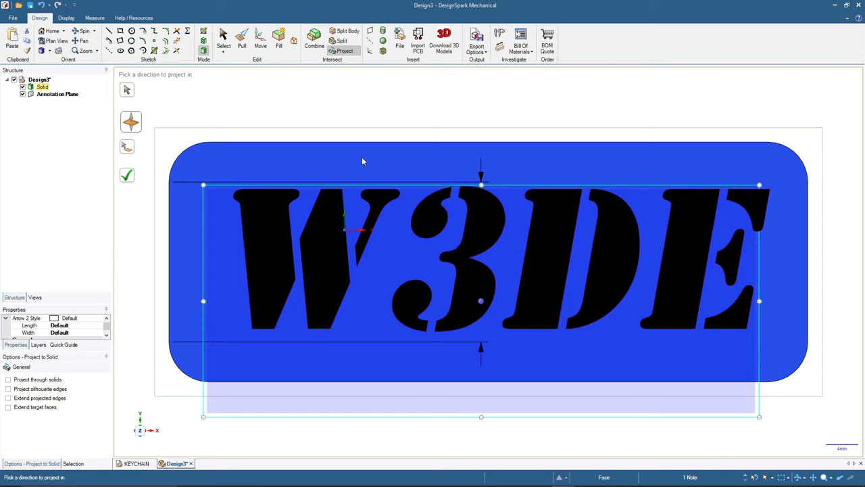
click(127, 175)
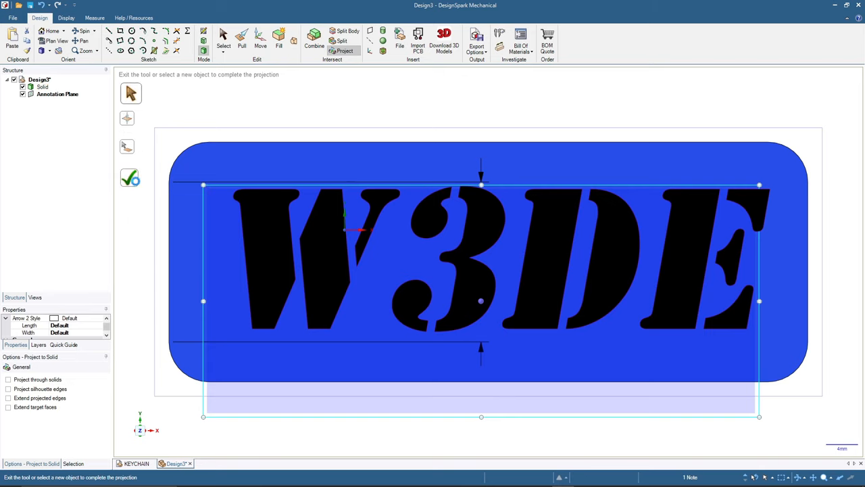
click(130, 177)
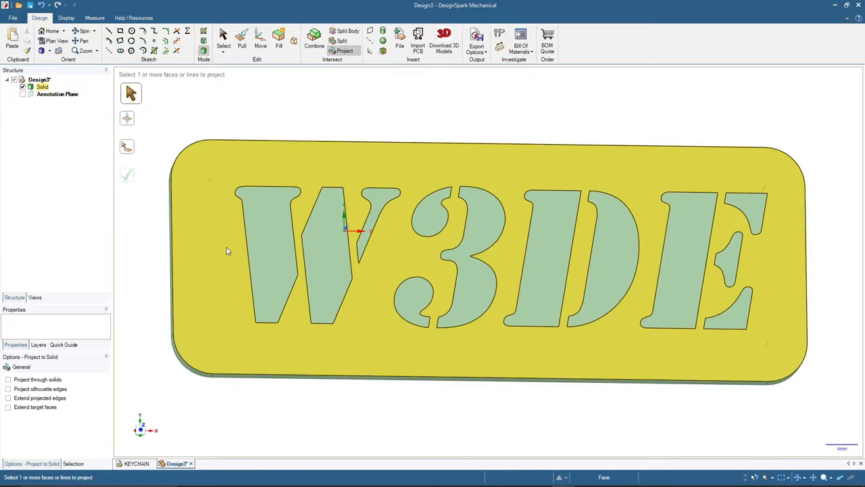
Pull the W, 3, D and E letter faces through the plate as stencil cut-outs
click(325, 257)
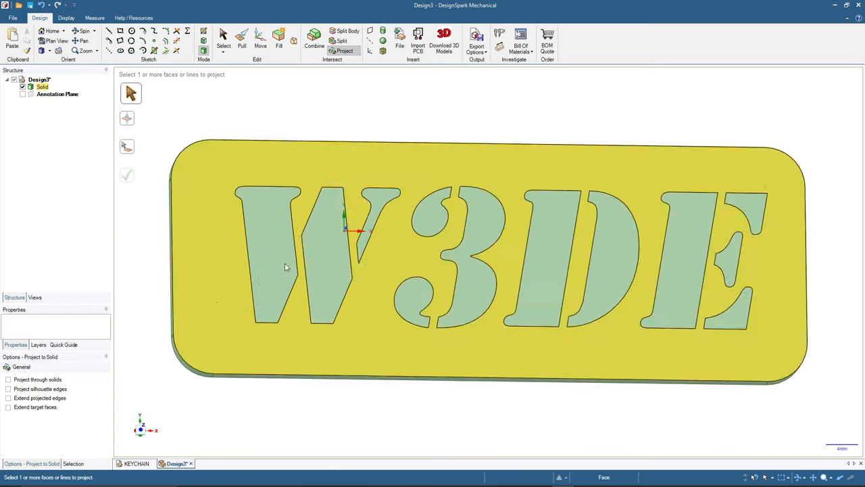
click(324, 274)
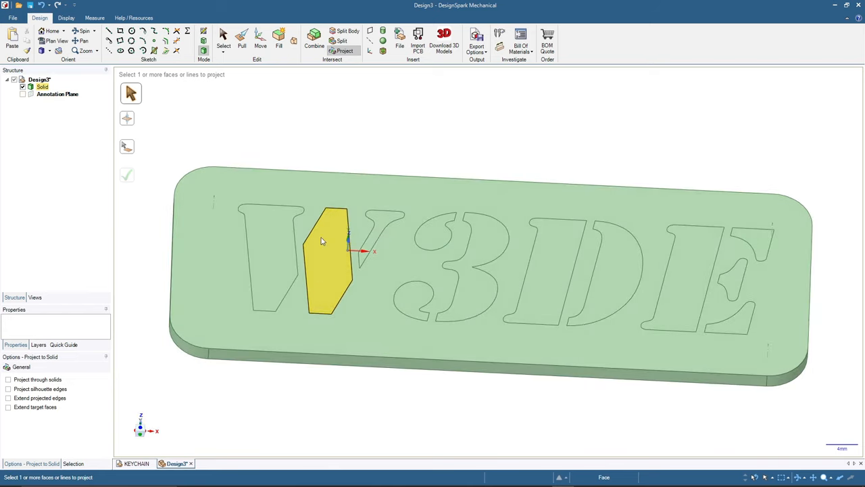
click(275, 264)
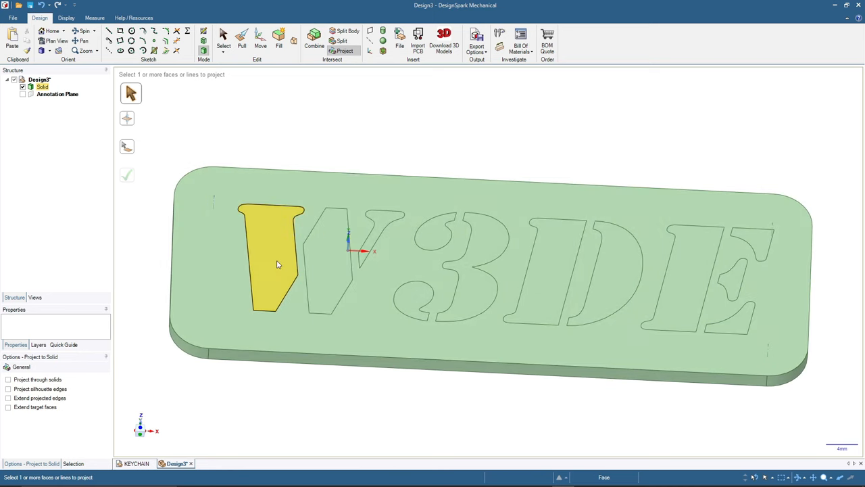
click(435, 232)
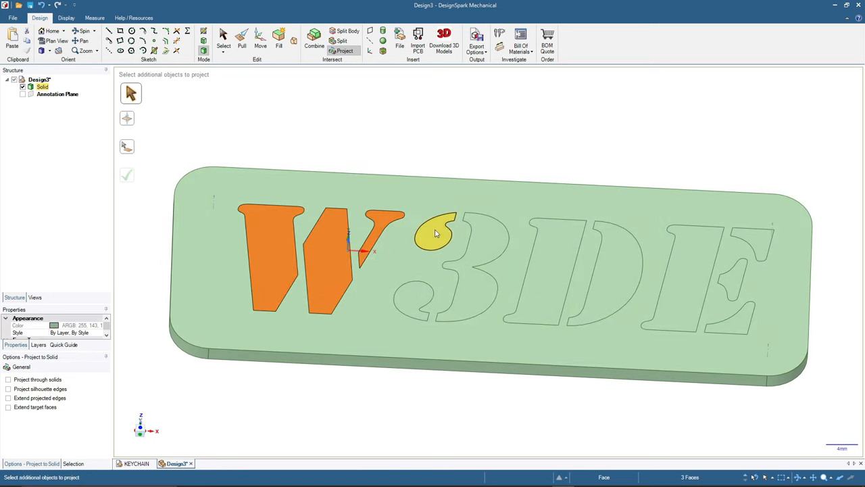
click(435, 233)
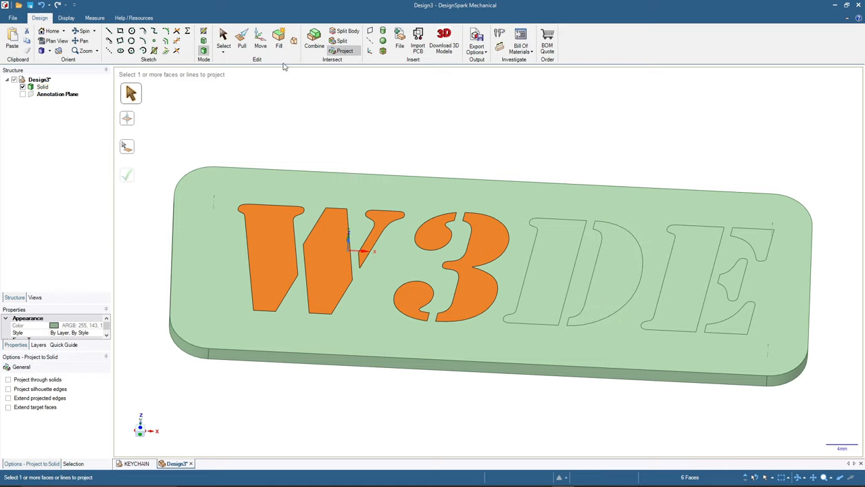
click(241, 38)
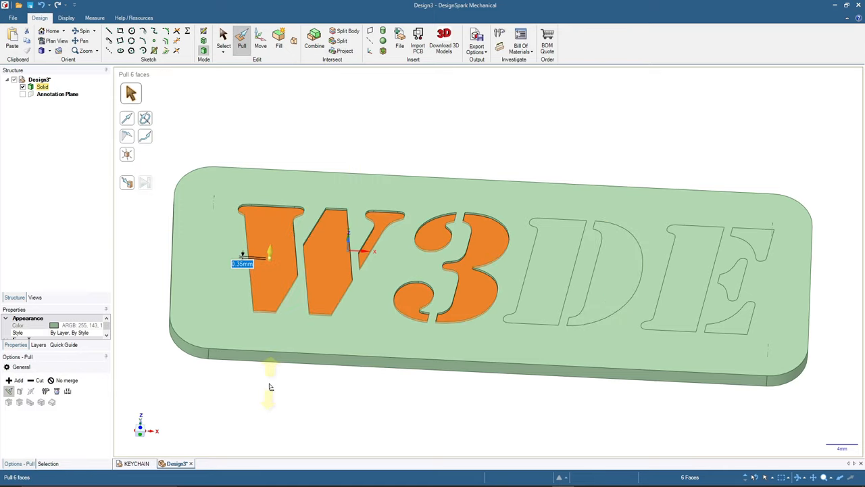
click(554, 264)
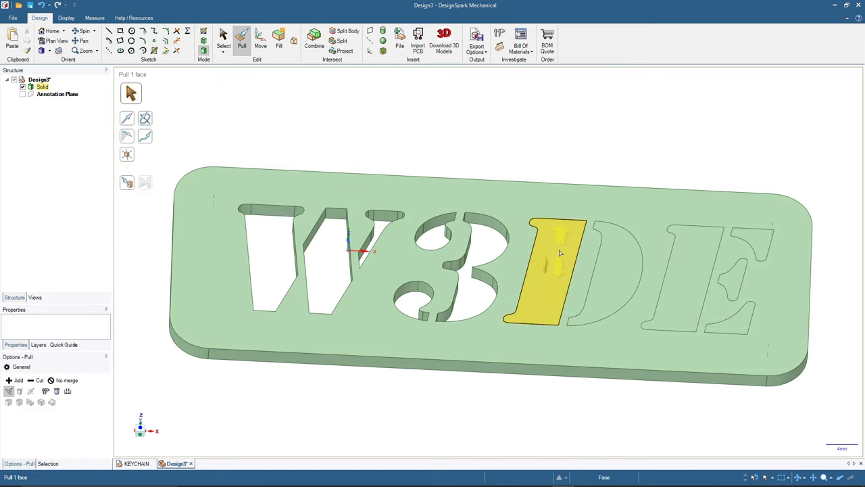
click(608, 270)
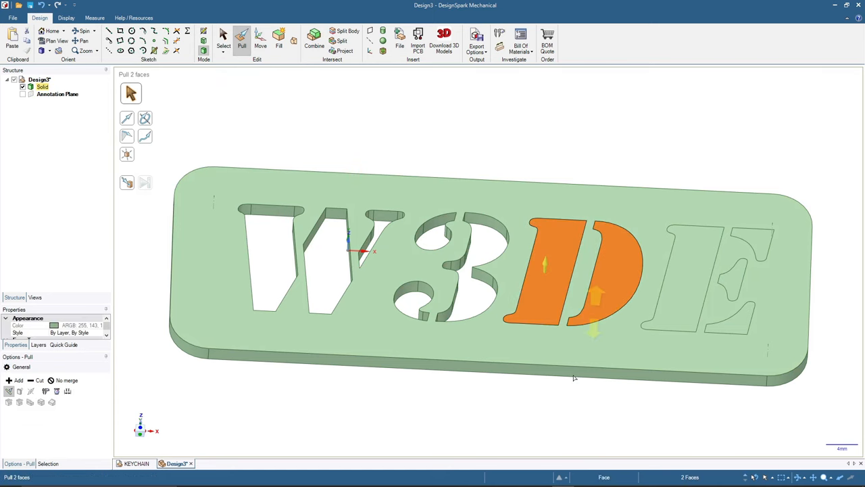
click(759, 241)
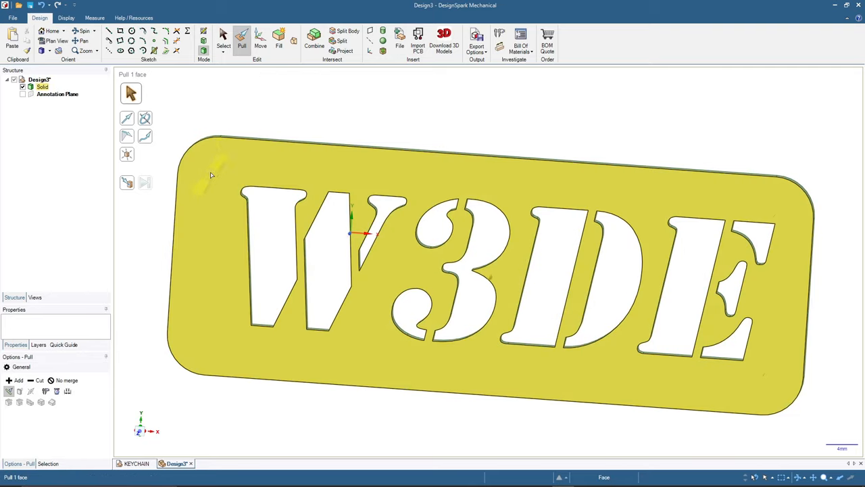
mouse_move(215, 168)
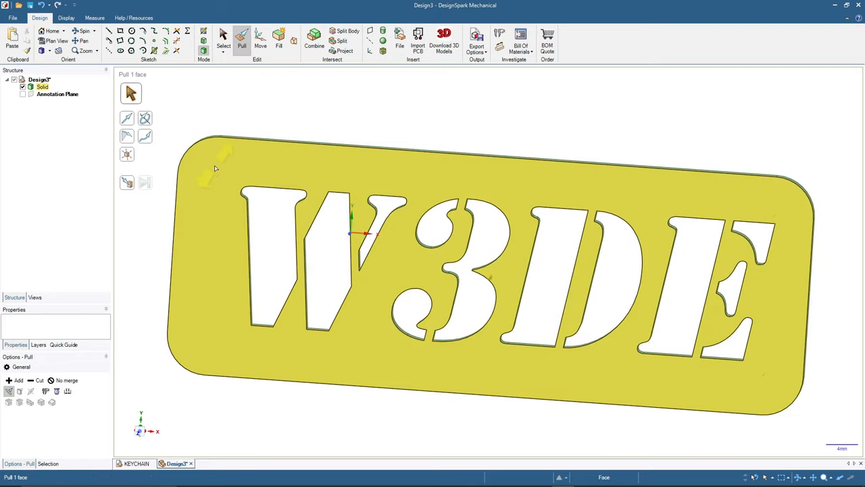
mouse_move(244, 164)
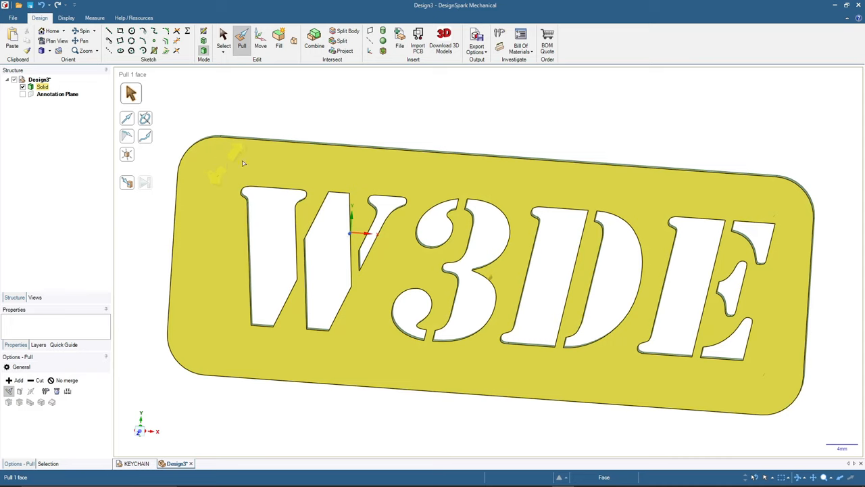
mouse_move(384, 154)
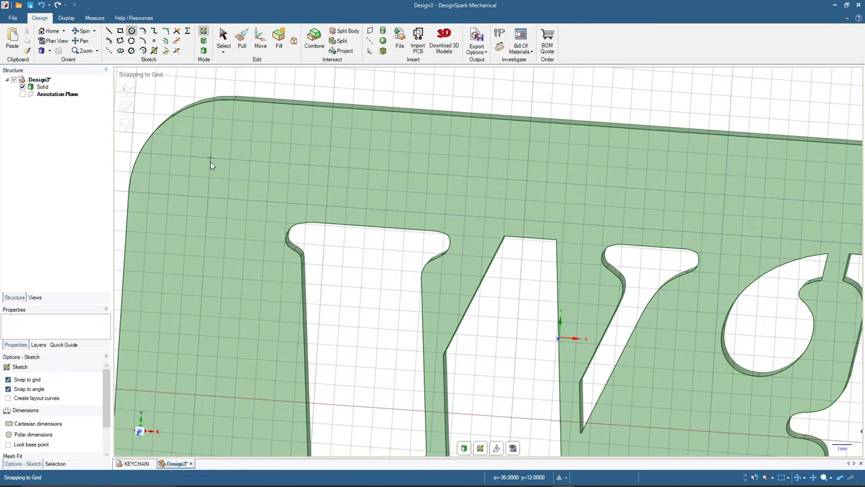
mouse_move(232, 198)
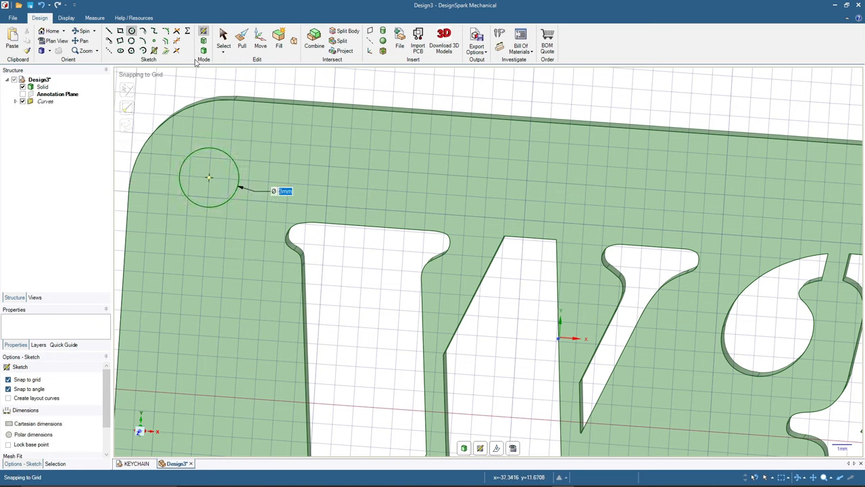
Finish the small chain-hole circle sketched near the plate's top-left corner
click(203, 51)
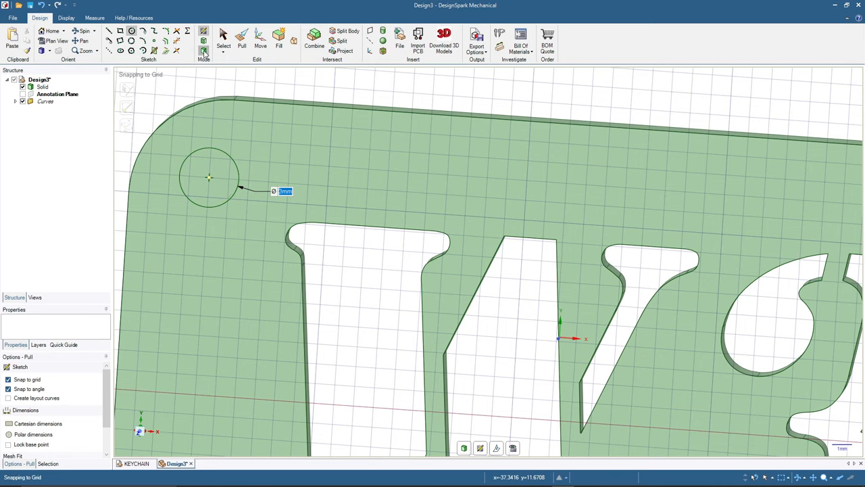
click(242, 38)
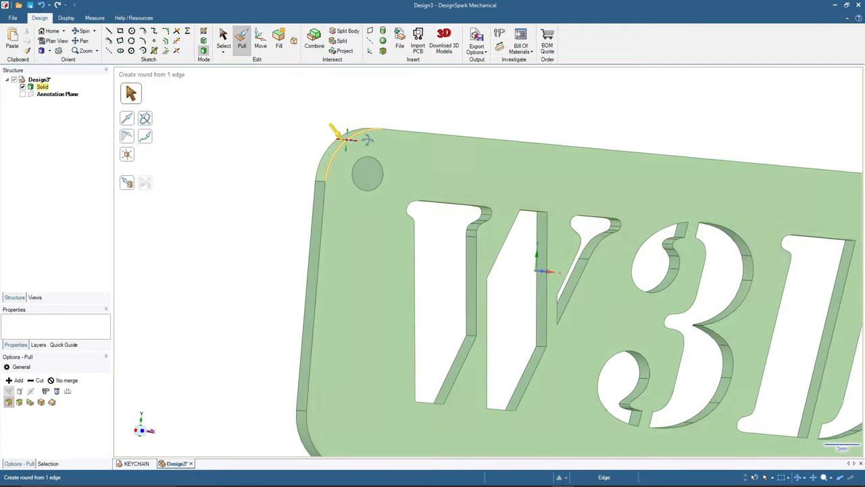
Pull the circle through the plate to cut the chain hole, then return to Select
click(367, 175)
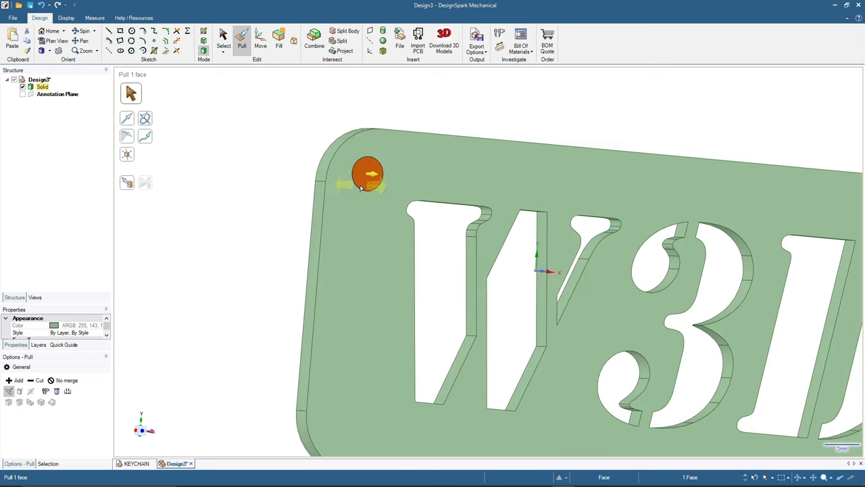
click(210, 176)
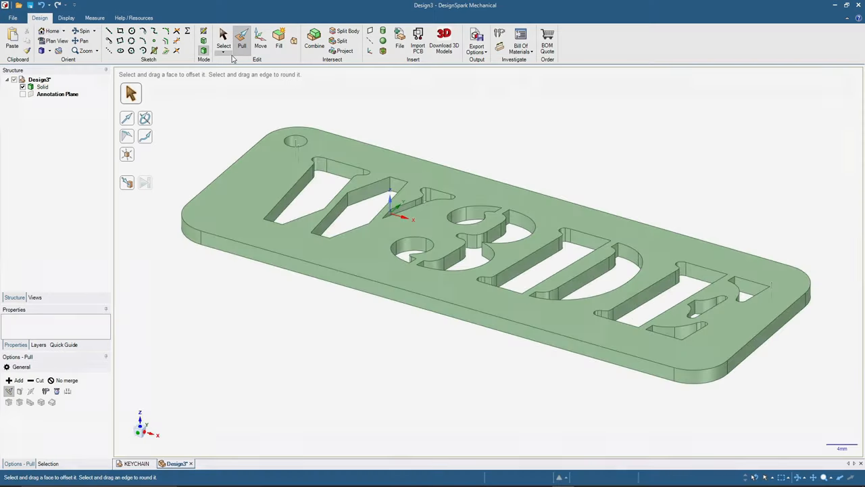
click(223, 41)
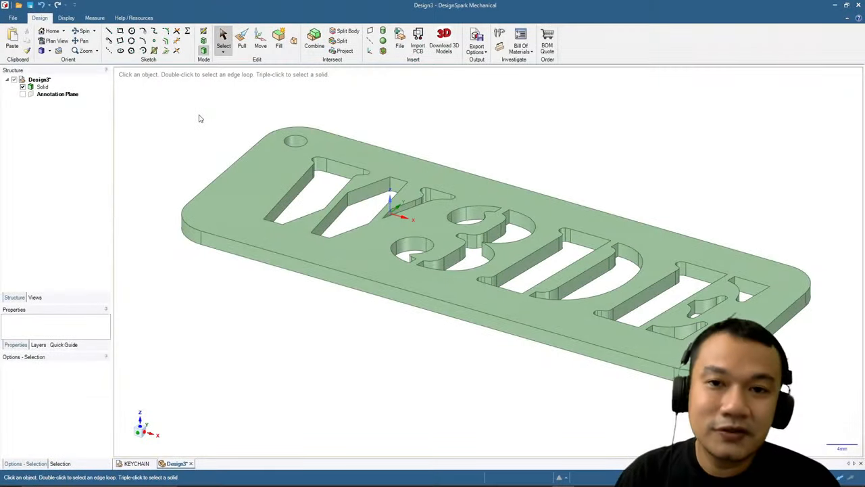